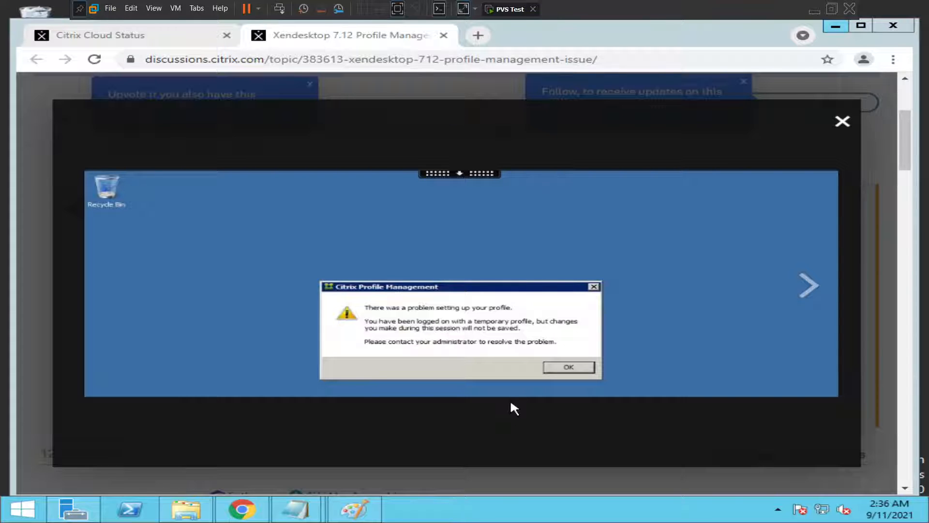
pyautogui.moveTo(482, 396)
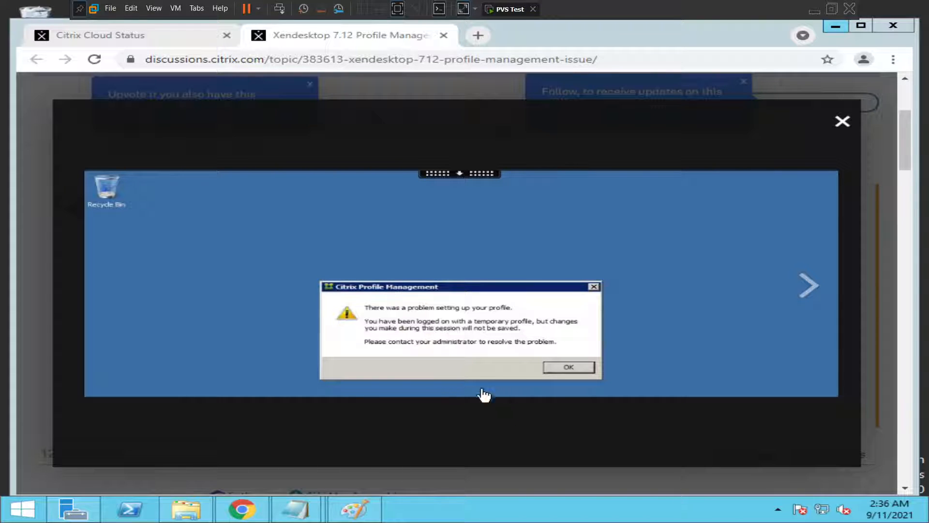
pyautogui.moveTo(379, 320)
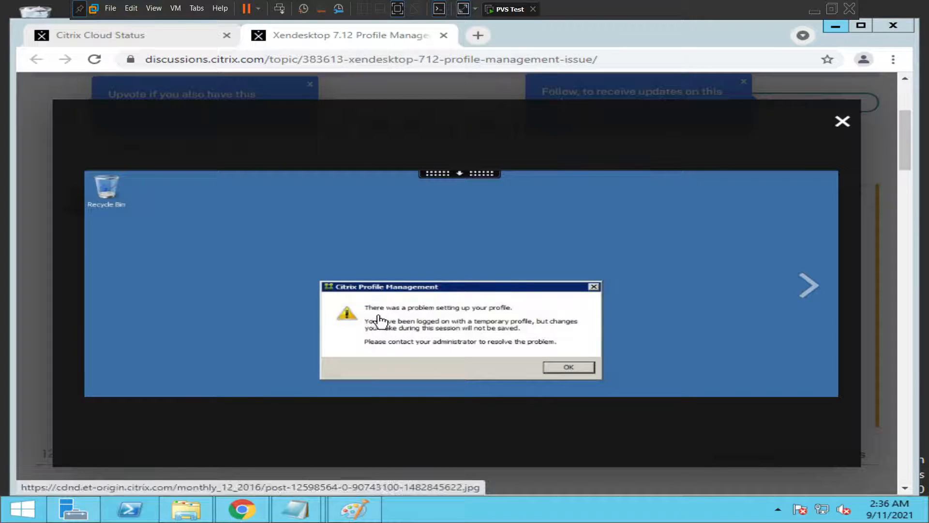
pyautogui.moveTo(515, 317)
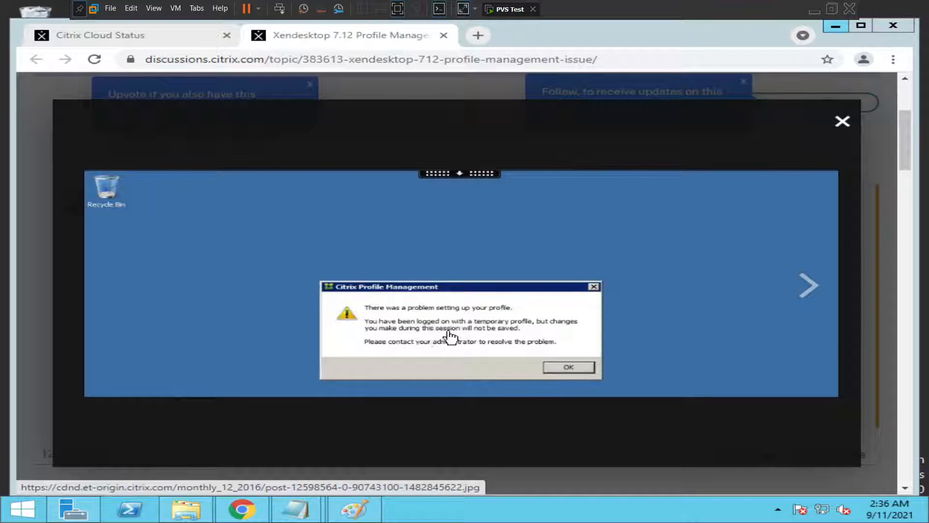
pyautogui.moveTo(470, 351)
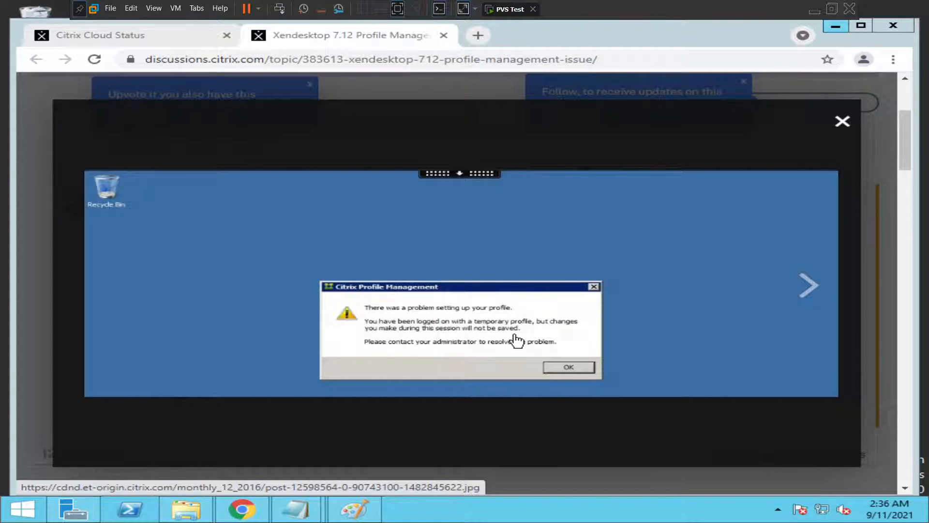
pyautogui.moveTo(519, 355)
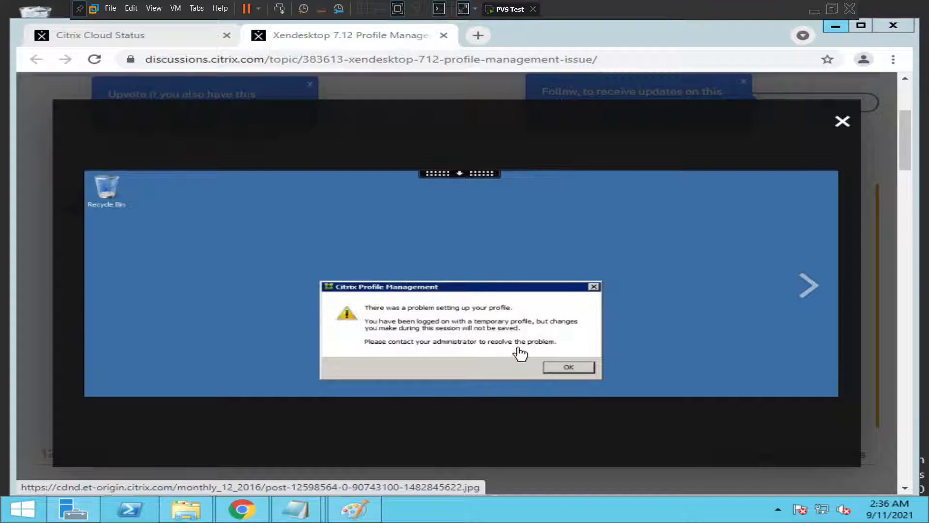
pyautogui.moveTo(533, 352)
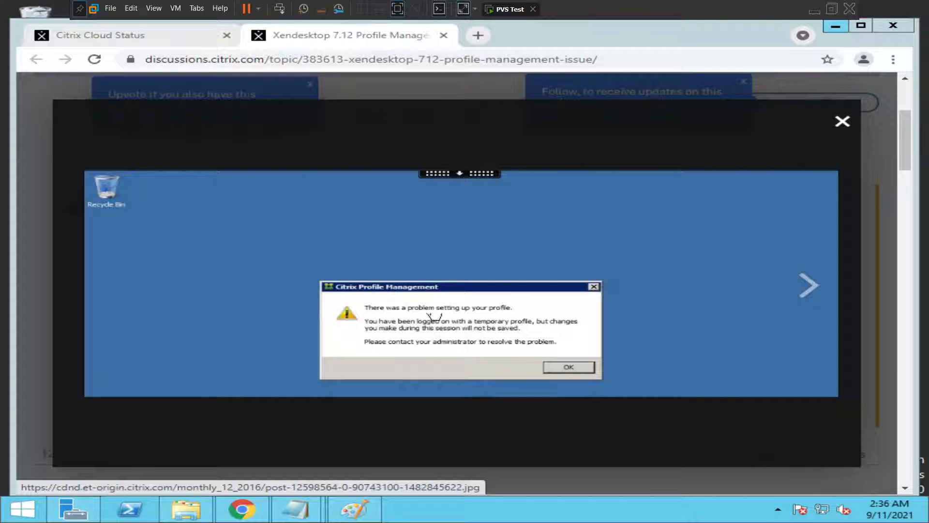
pyautogui.moveTo(500, 275)
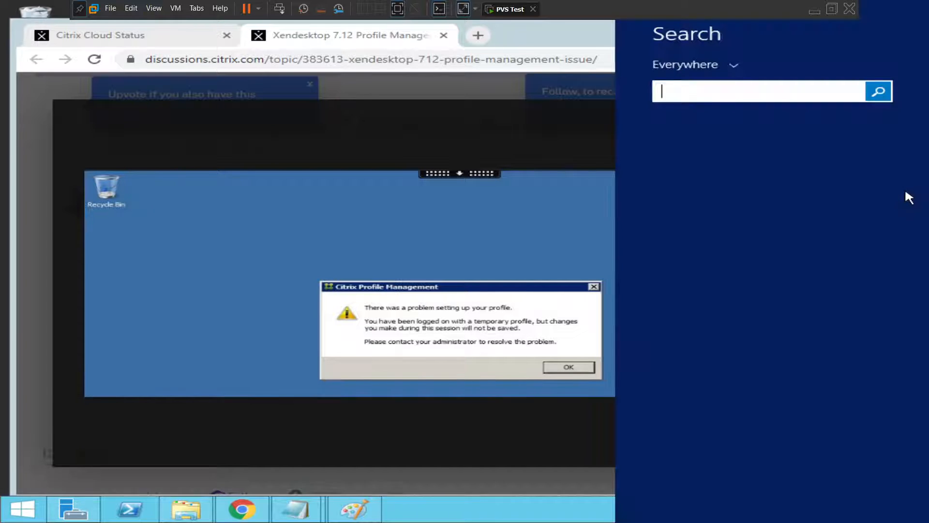
# Search for 'regedit' and launch Registry Editor from the result
pyautogui.write('reged')
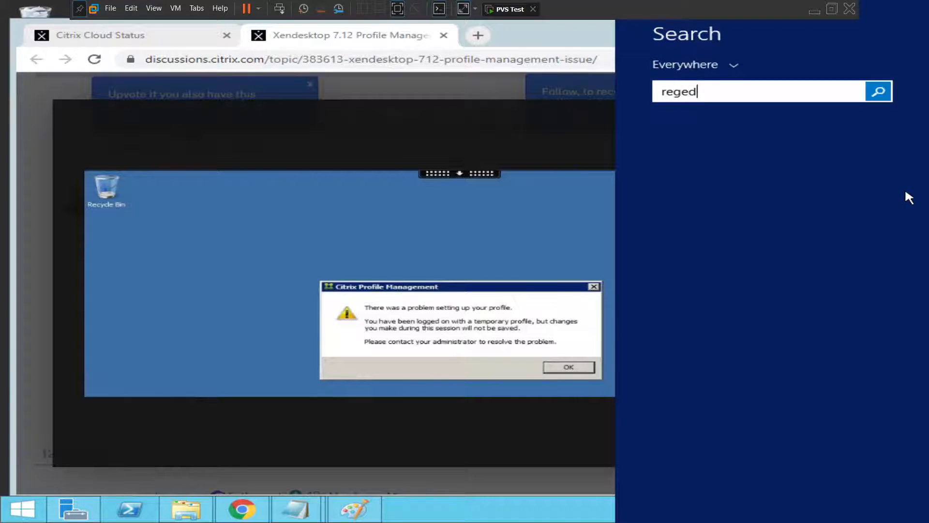
pyautogui.write('it')
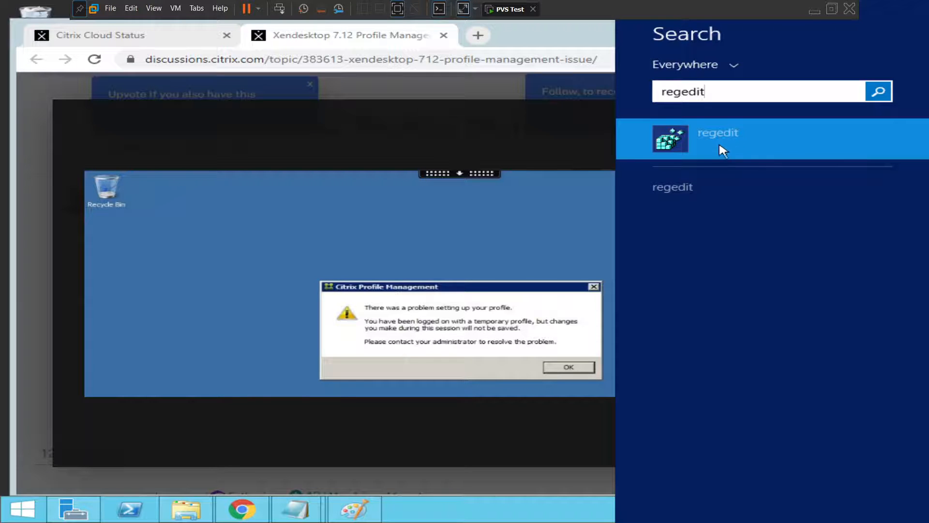
pyautogui.click(718, 132)
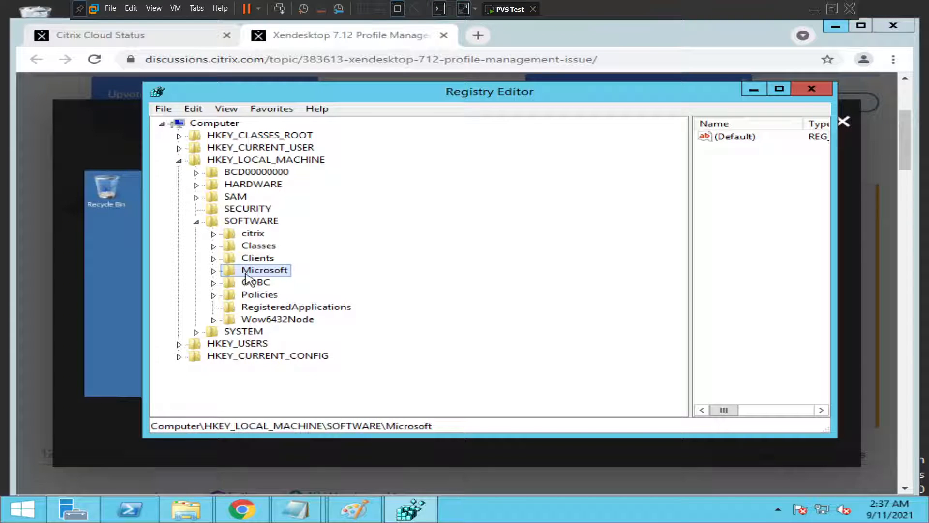
# Navigate HKLM\SOFTWARE\Microsoft\Windows NT to CurrentVersion and scroll its subkeys toward ProfileList
pyautogui.doubleClick(264, 270)
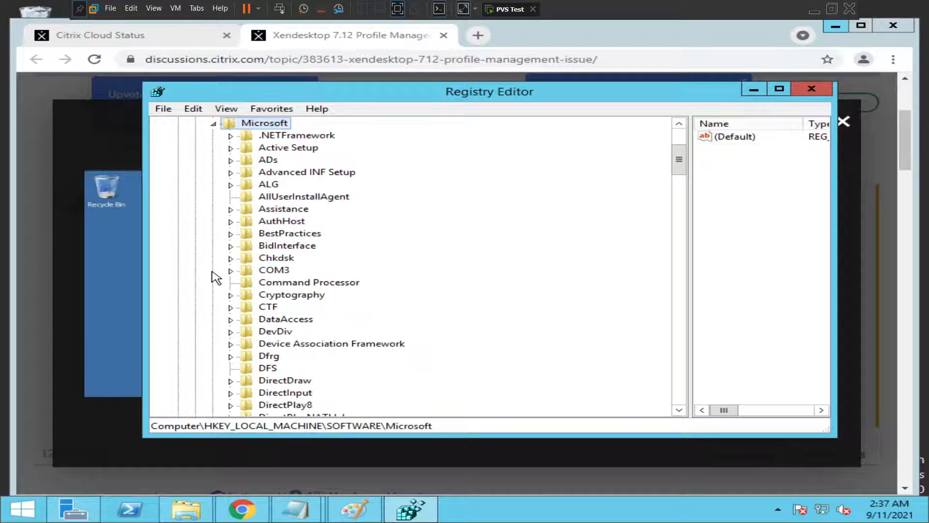
pyautogui.click(286, 320)
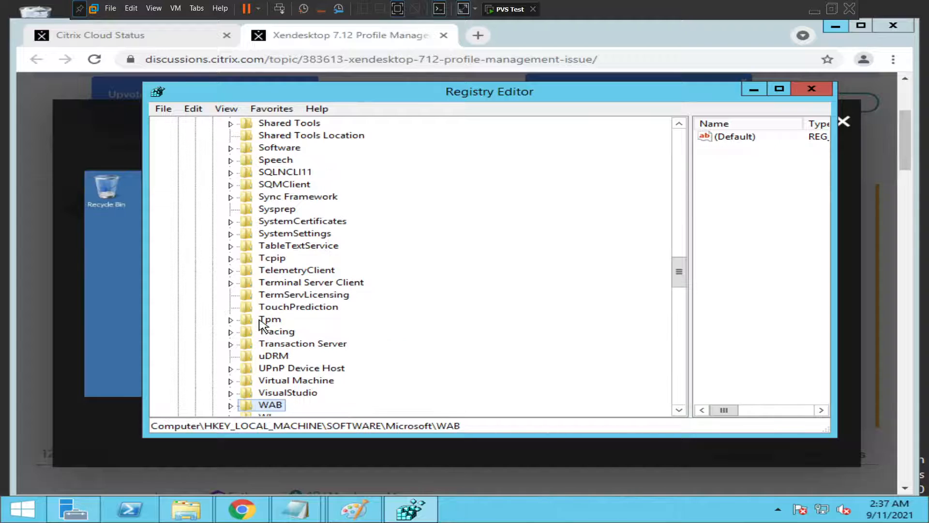
pyautogui.moveTo(654, 404)
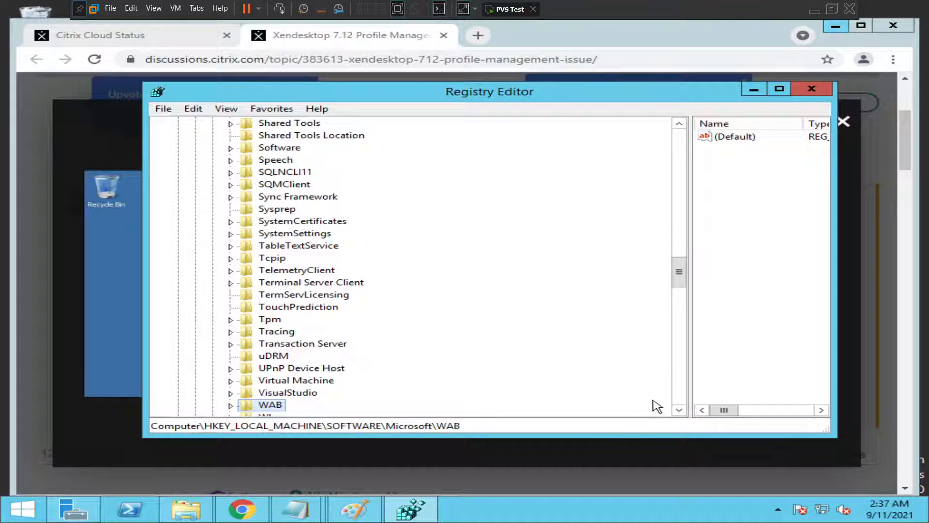
pyautogui.click(678, 411)
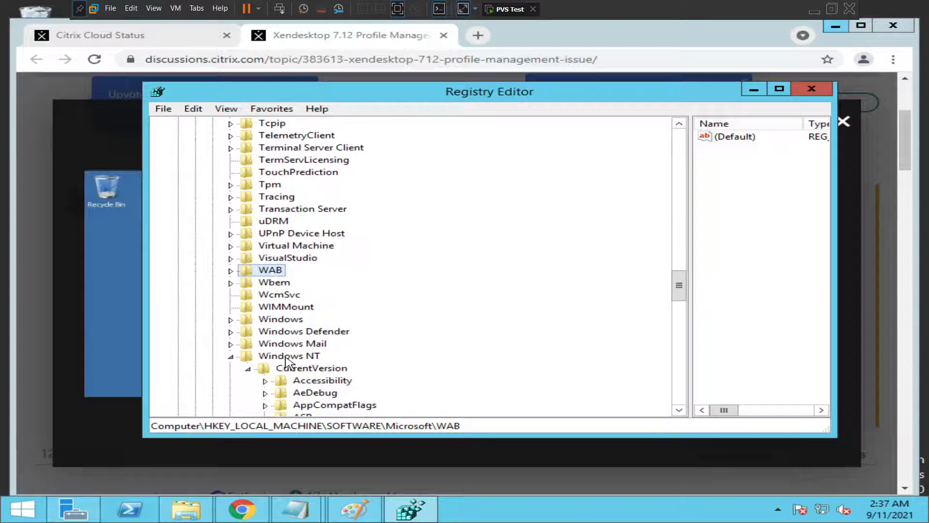
pyautogui.moveTo(258, 363)
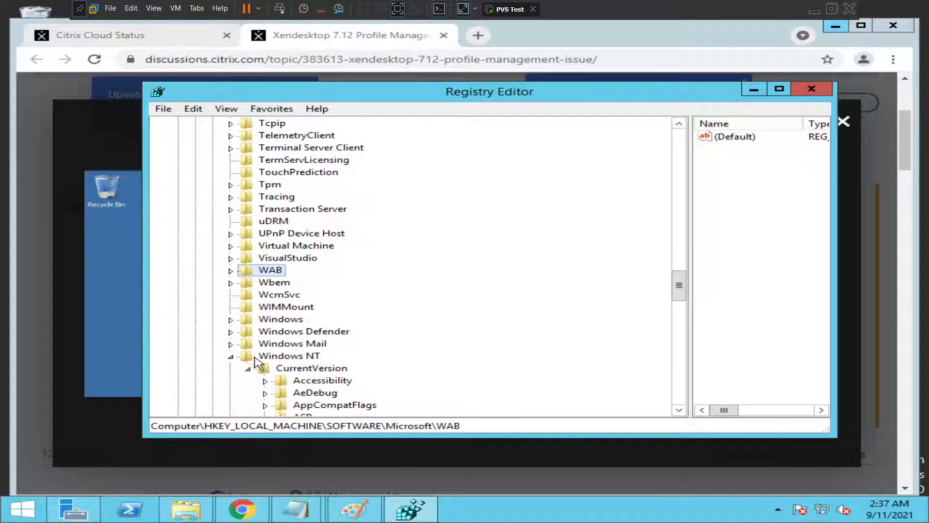
pyautogui.moveTo(293, 373)
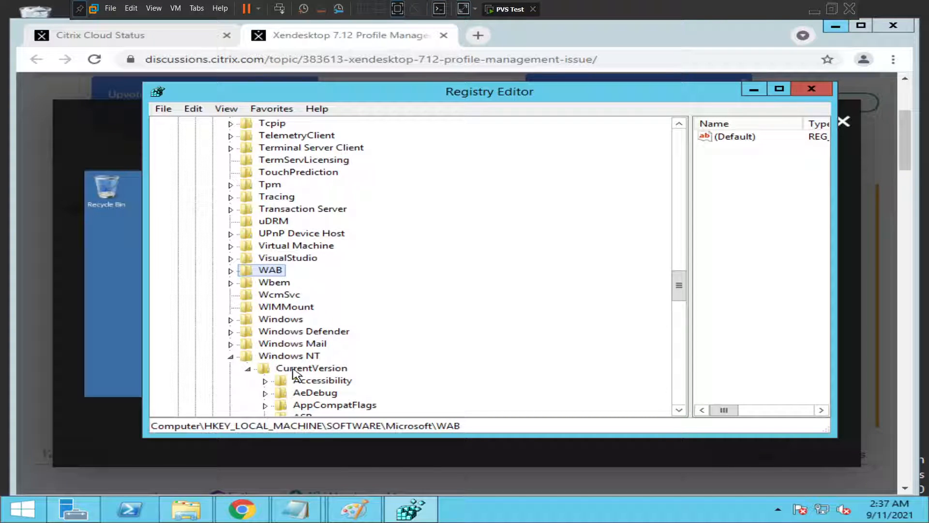
pyautogui.click(312, 367)
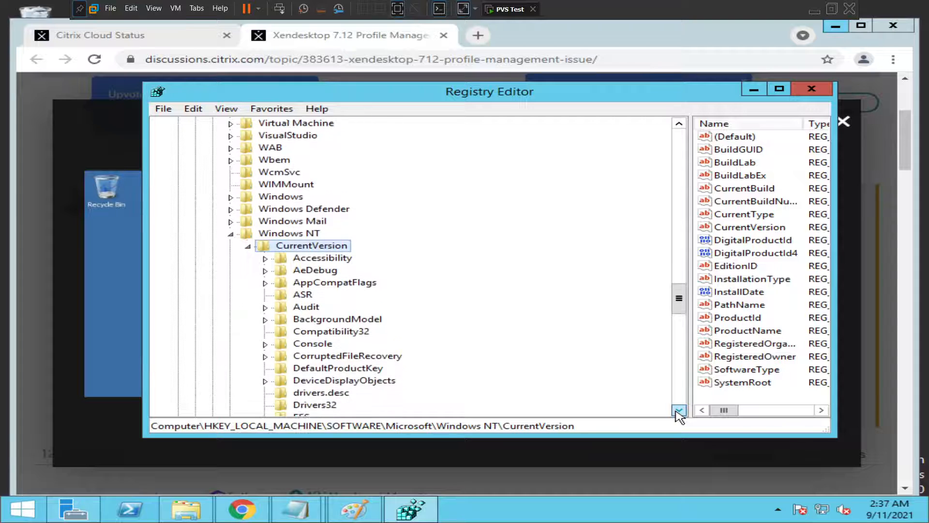
pyautogui.scroll(-3)
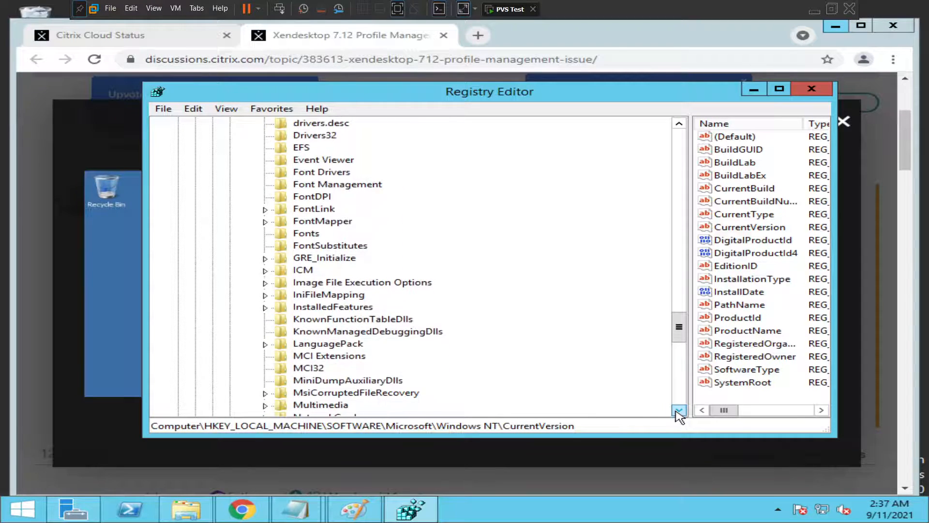
pyautogui.scroll(-3)
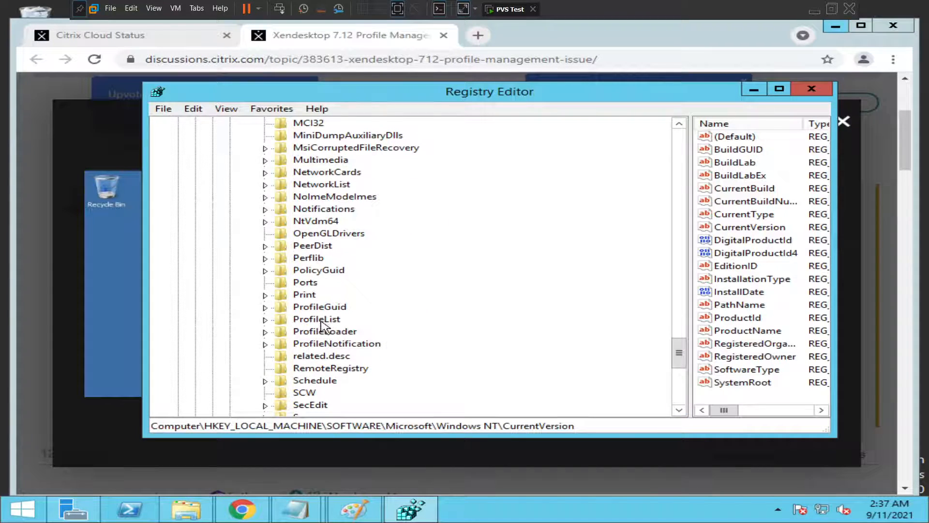
# Select ProfileList and expand it to list the S-1-5 profile SID subkeys
pyautogui.click(316, 319)
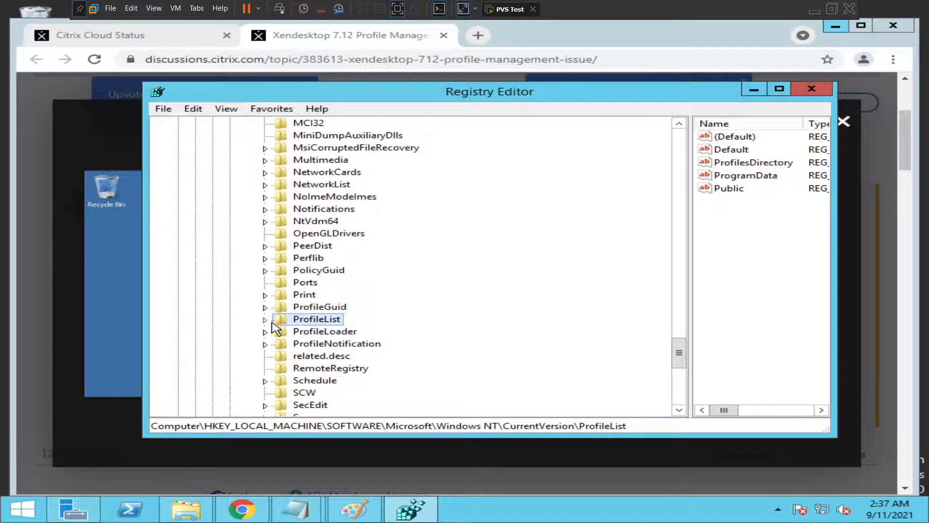
pyautogui.click(264, 319)
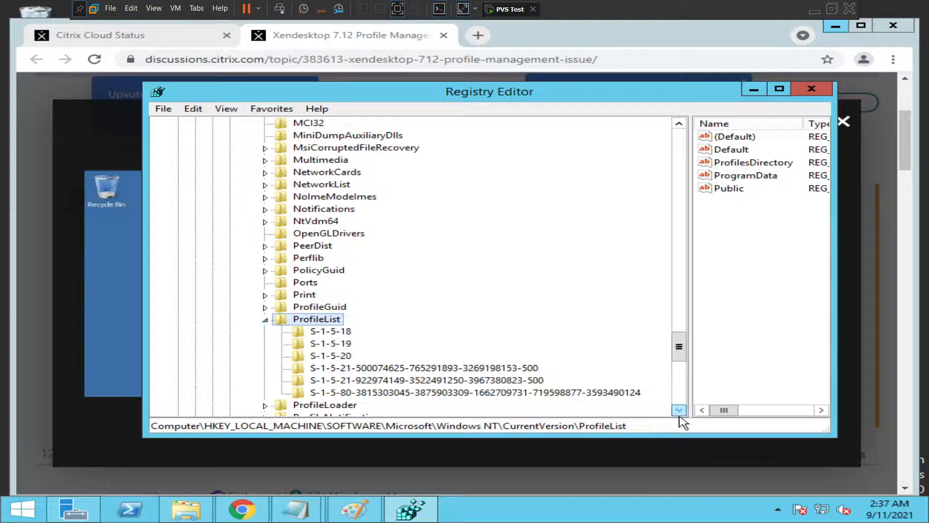
pyautogui.scroll(-3)
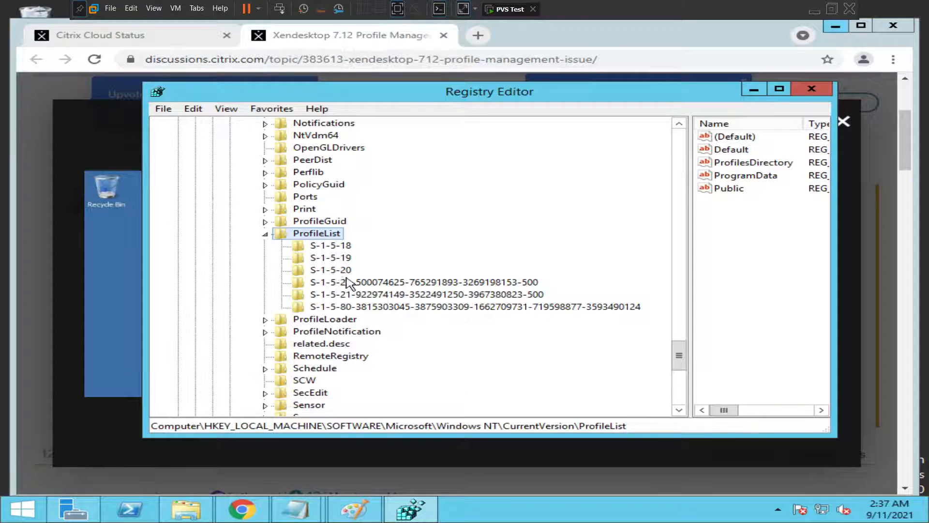
pyautogui.moveTo(439, 297)
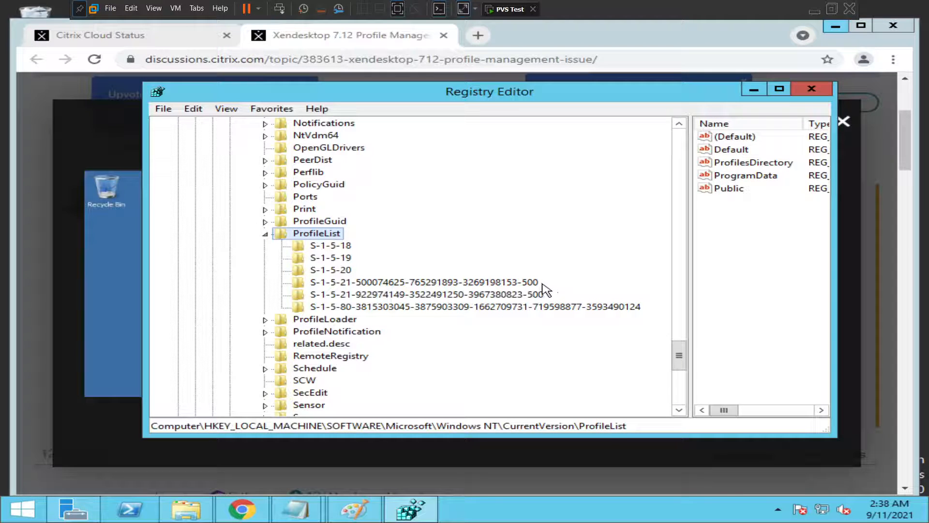
pyautogui.moveTo(567, 292)
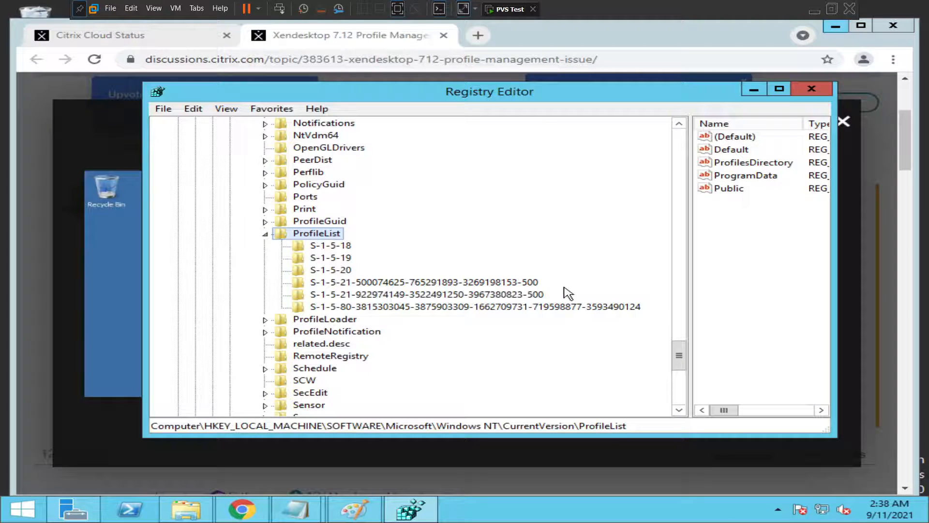
pyautogui.moveTo(549, 296)
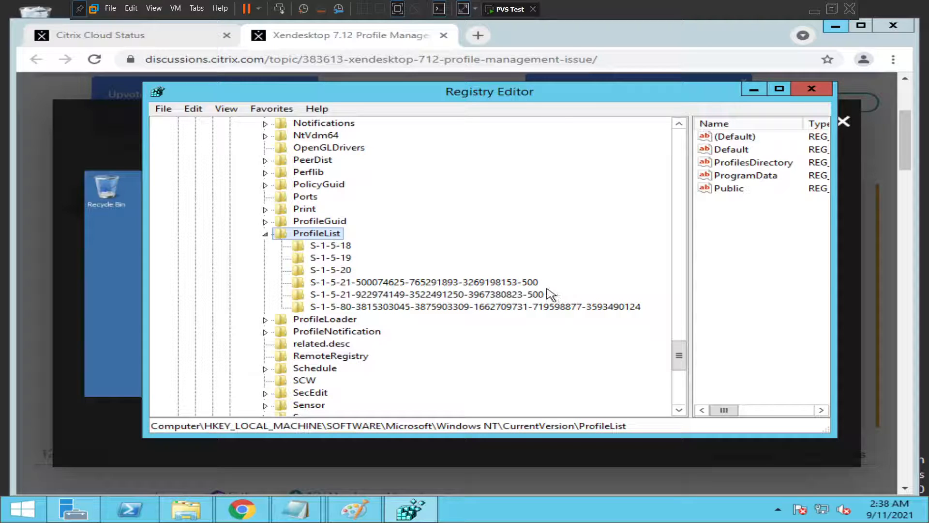
pyautogui.moveTo(543, 290)
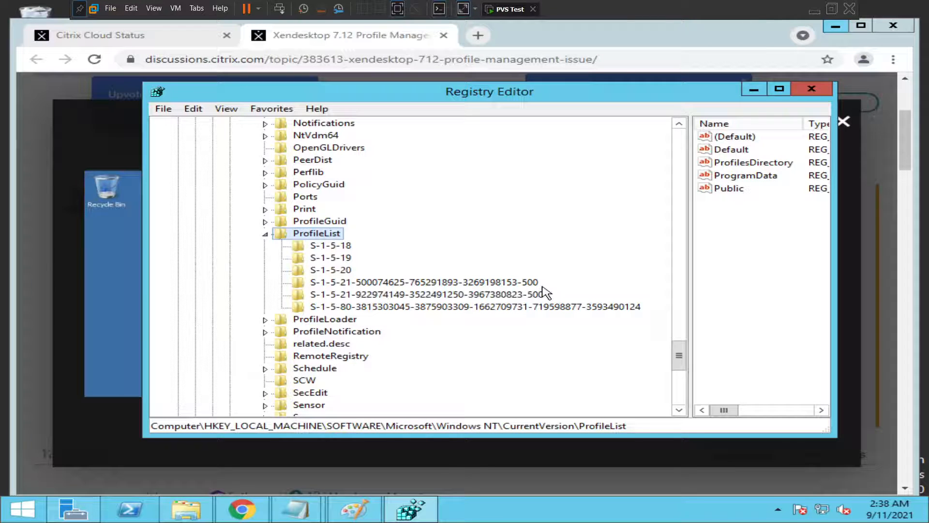
pyautogui.moveTo(529, 288)
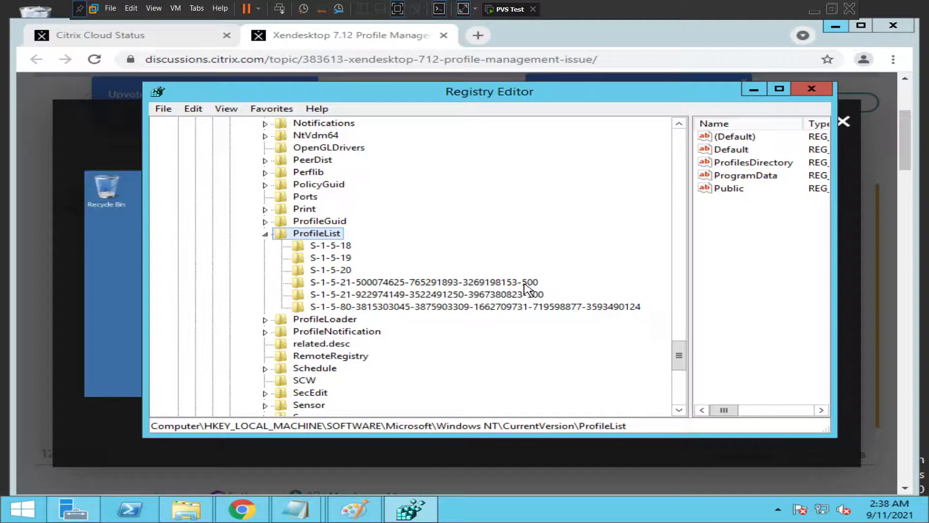
pyautogui.click(424, 282)
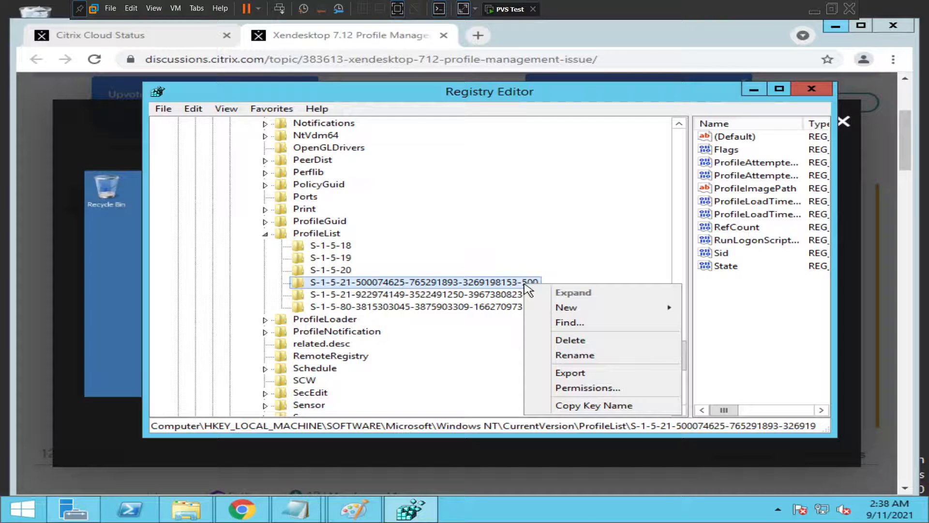
pyautogui.moveTo(577, 333)
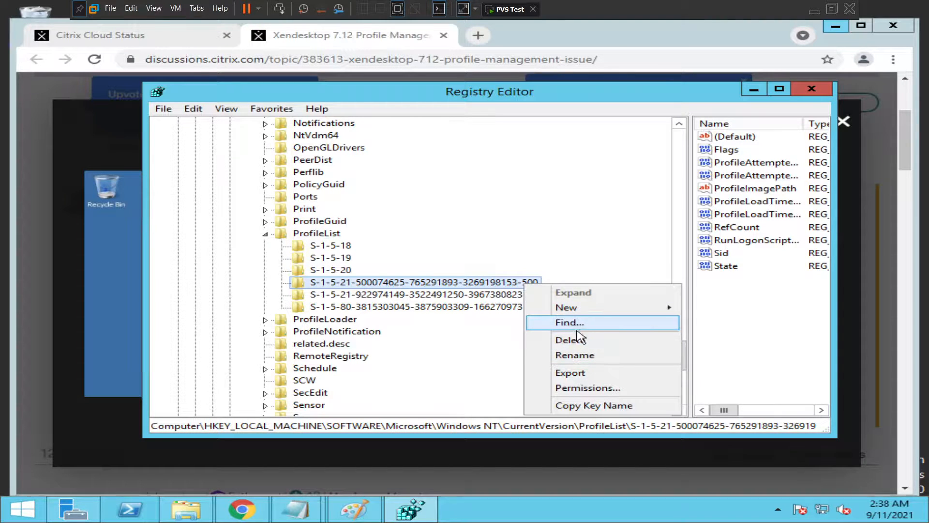
pyautogui.moveTo(566, 308)
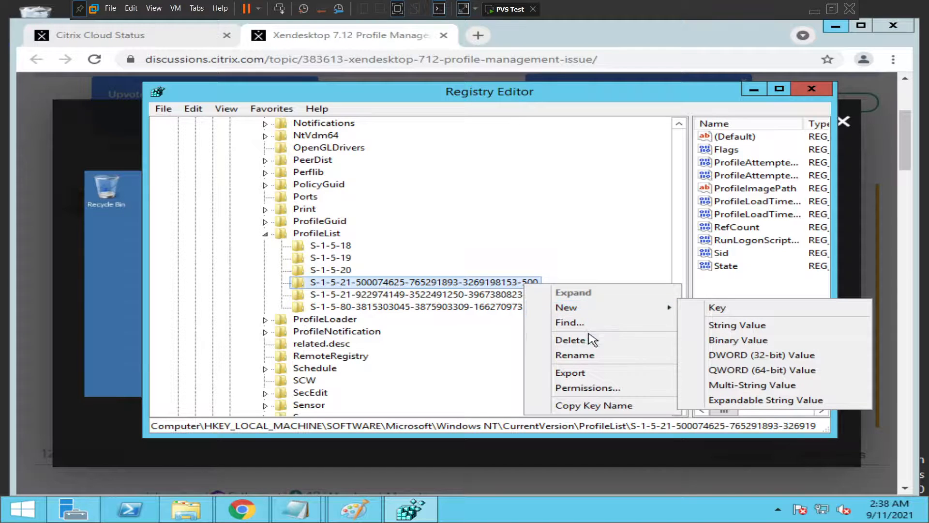
pyautogui.click(571, 339)
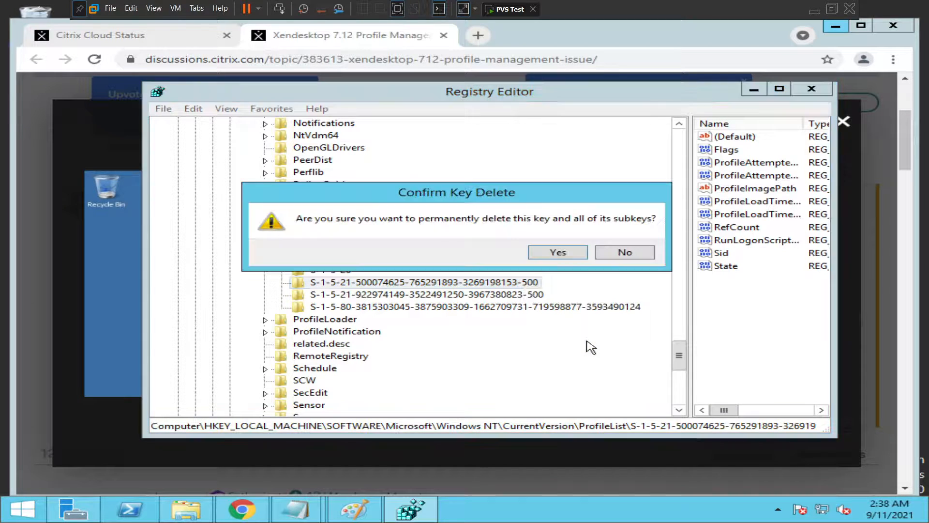
pyautogui.moveTo(570, 249)
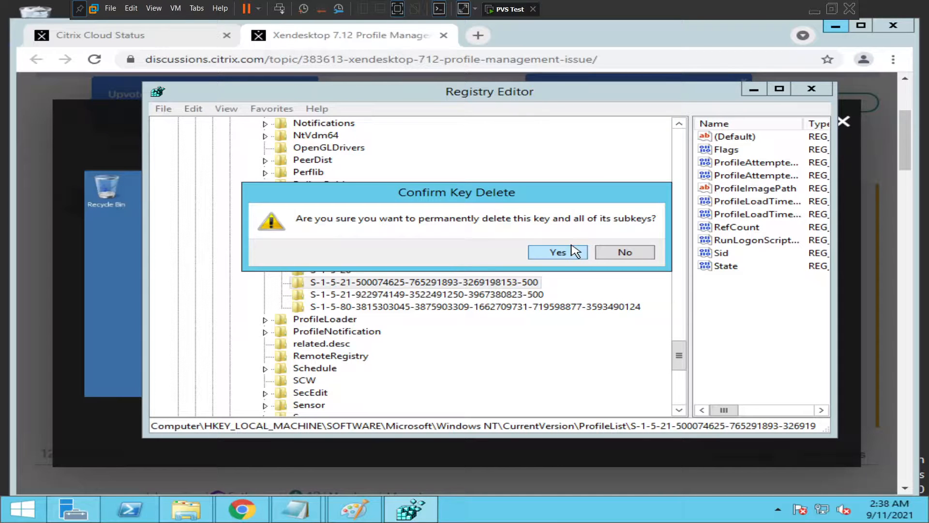
pyautogui.moveTo(570, 264)
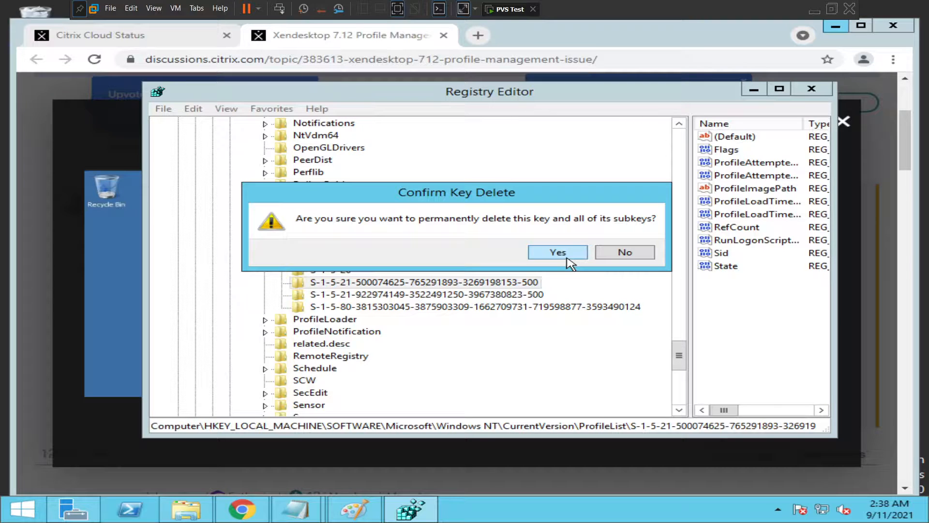
pyautogui.click(558, 252)
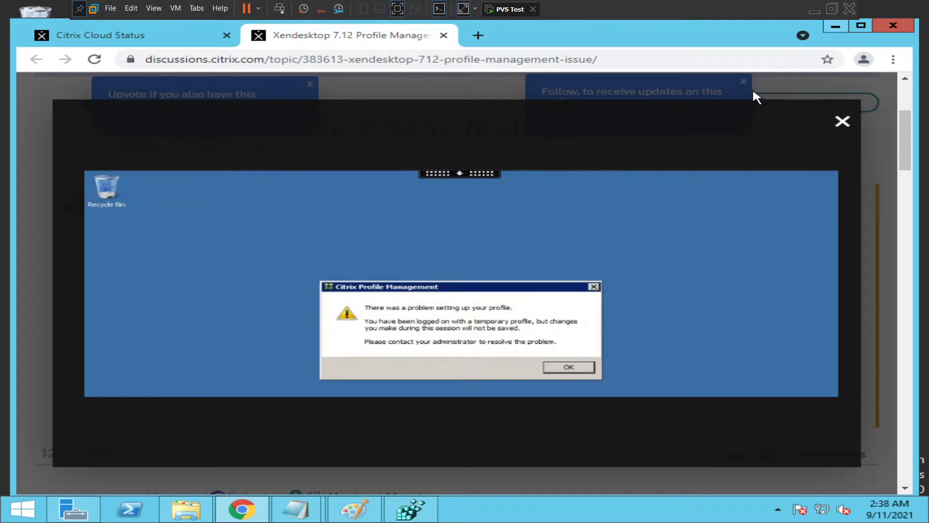
pyautogui.moveTo(497, 341)
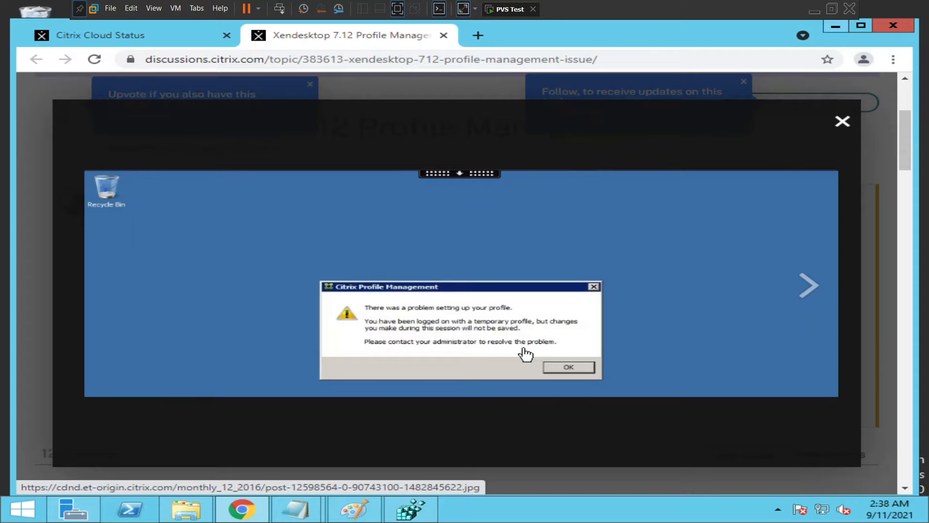
pyautogui.moveTo(729, 8)
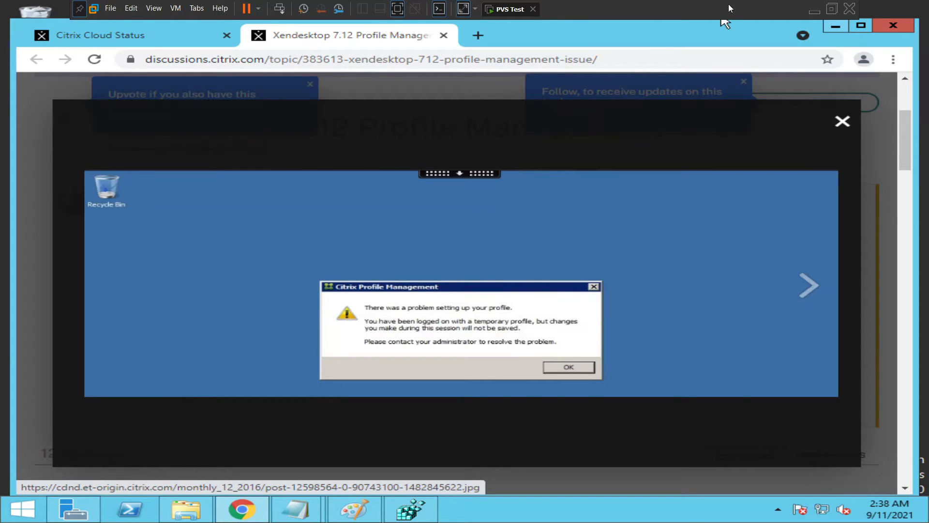